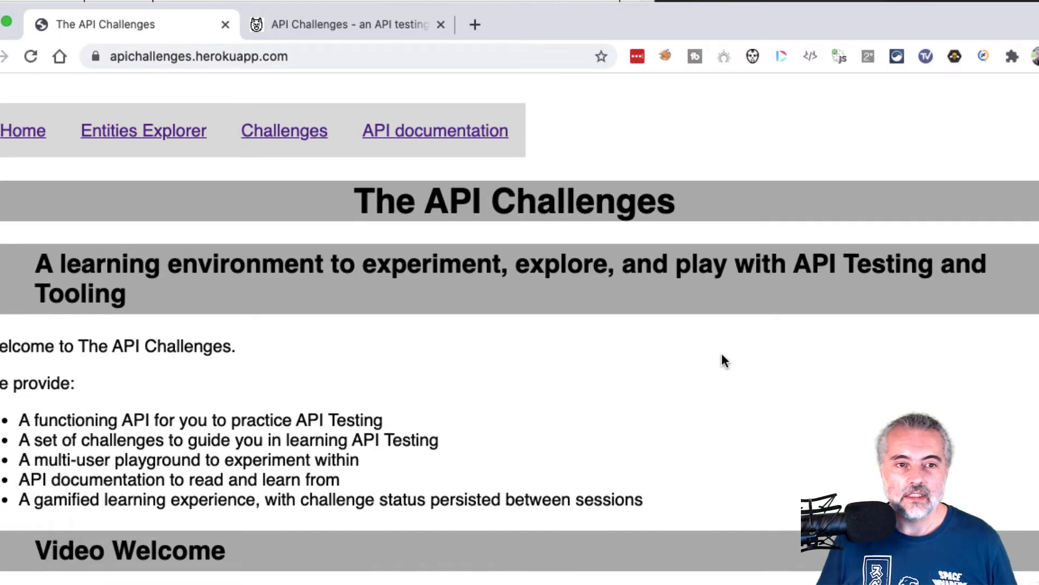
{"action": "mouse_move", "coordinate": [744, 358]}
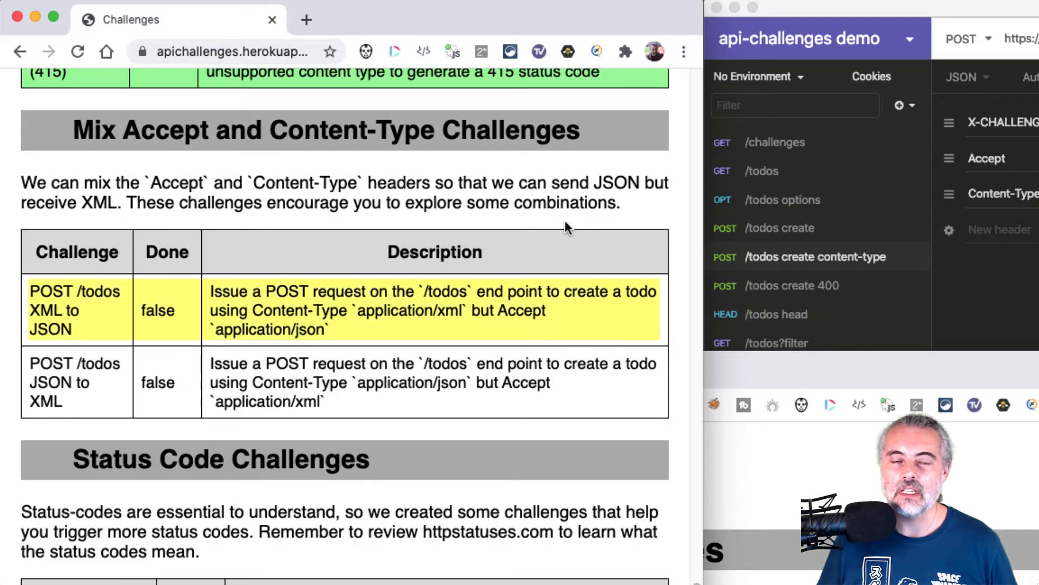
{"action": "mouse_move", "coordinate": [456, 395]}
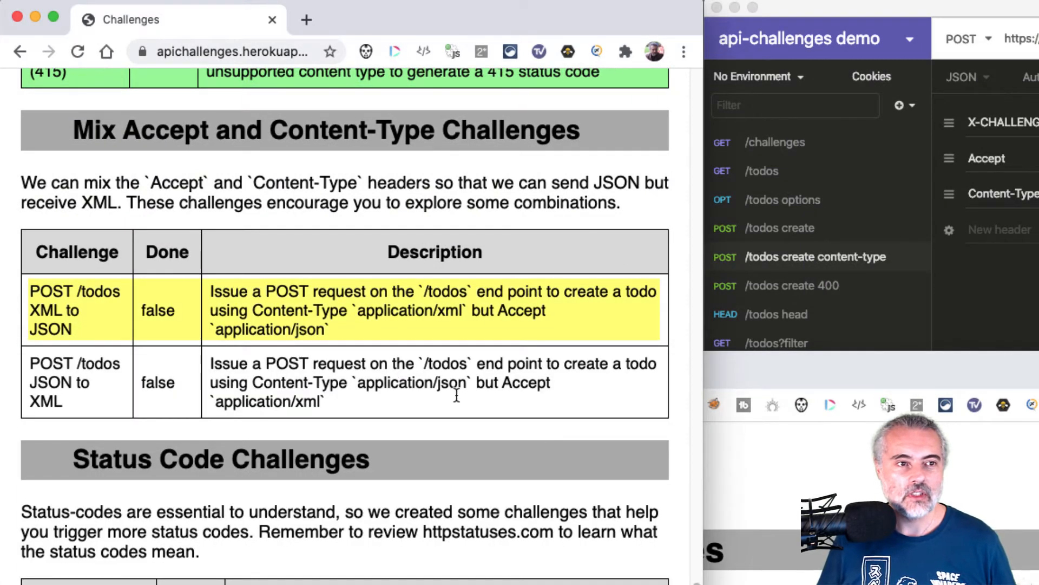
{"action": "mouse_move", "coordinate": [77, 325]}
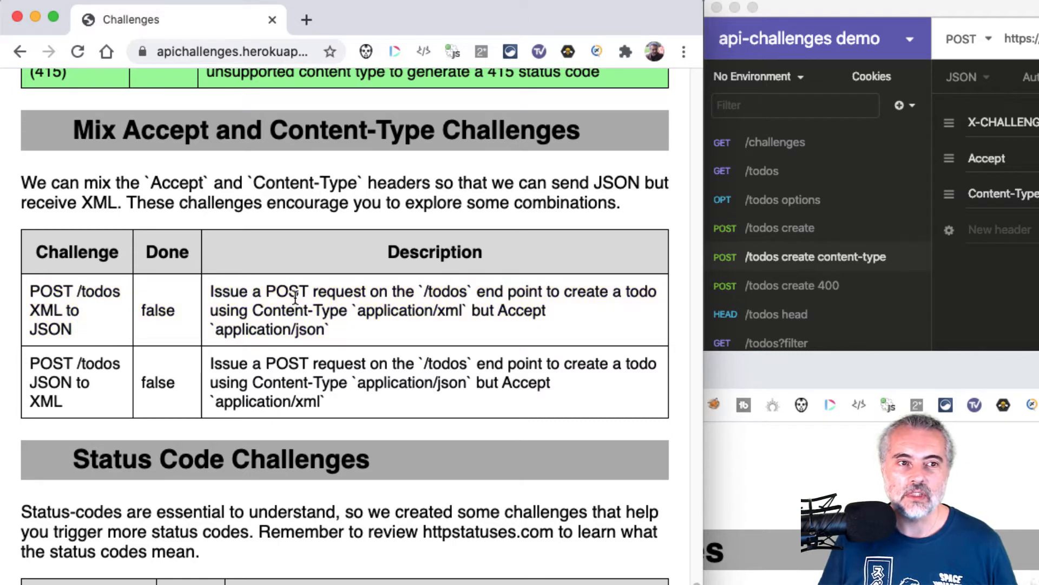
{"action": "mouse_move", "coordinate": [511, 332]}
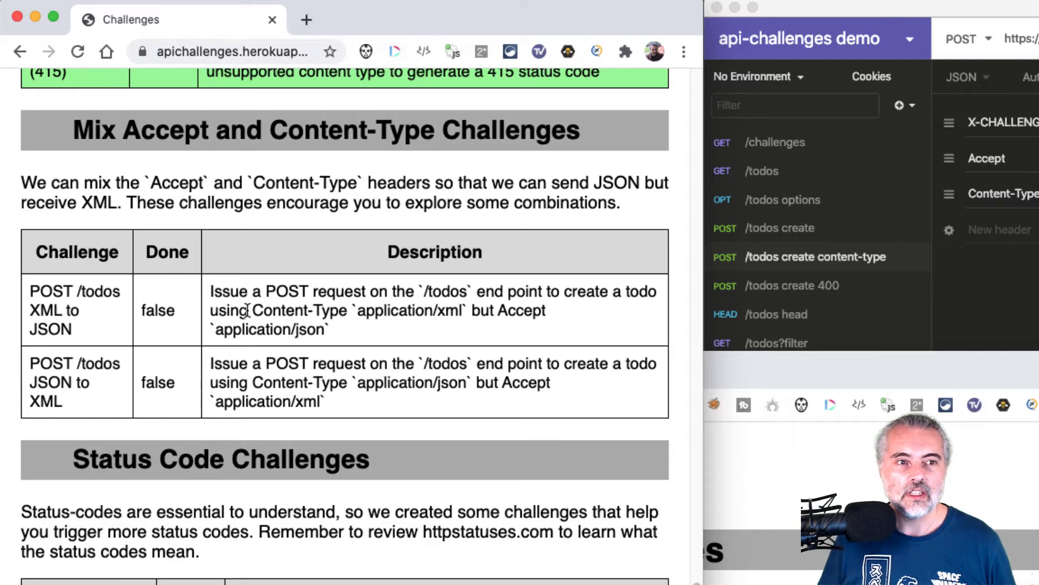
{"action": "mouse_move", "coordinate": [464, 310]}
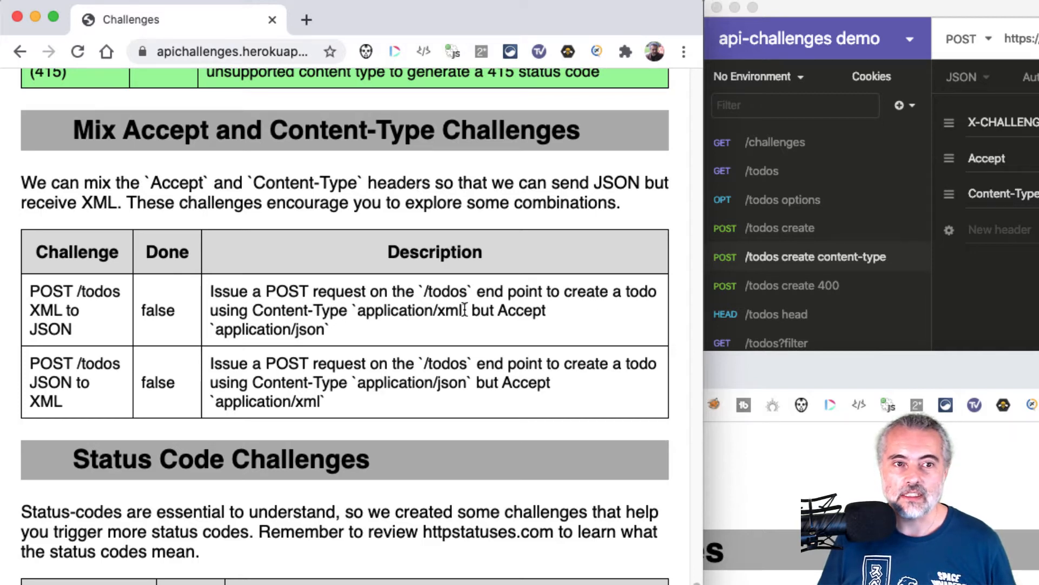
{"action": "mouse_move", "coordinate": [527, 325]}
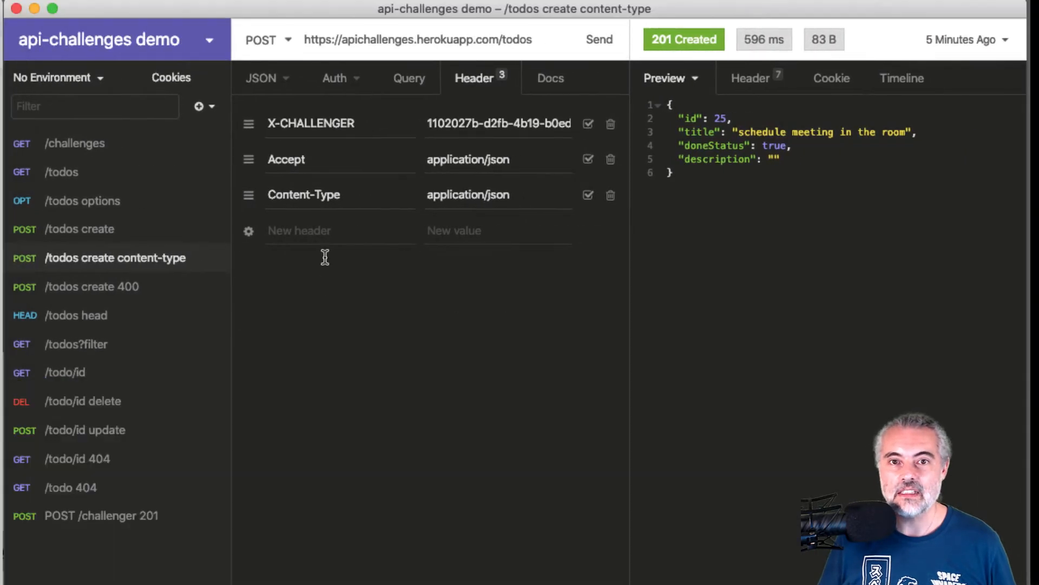
Switch the content-type POST request body to XML and open GET /todos
{"action": "left_click", "coordinate": [260, 77]}
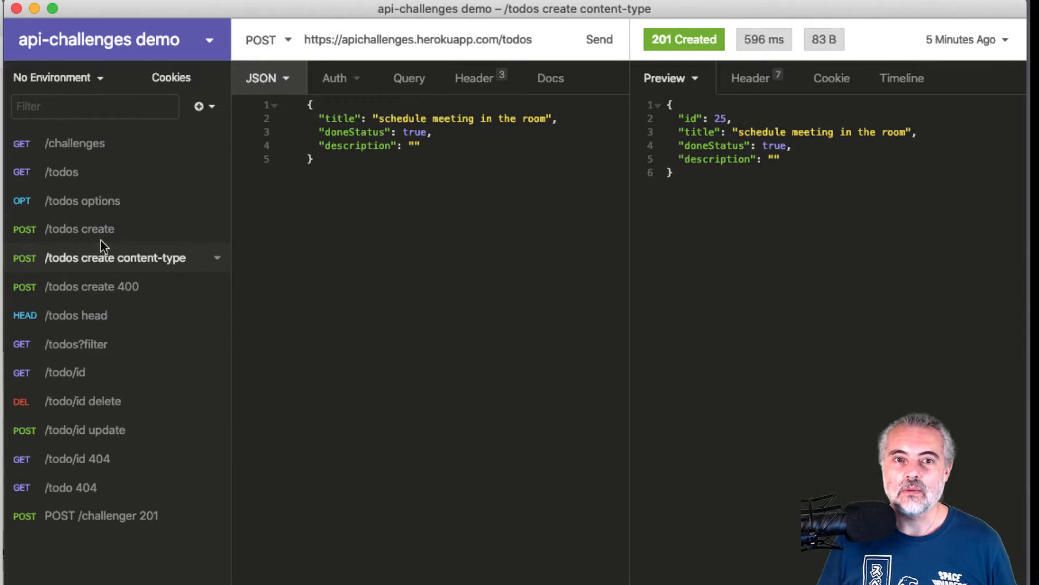
{"action": "mouse_move", "coordinate": [335, 43]}
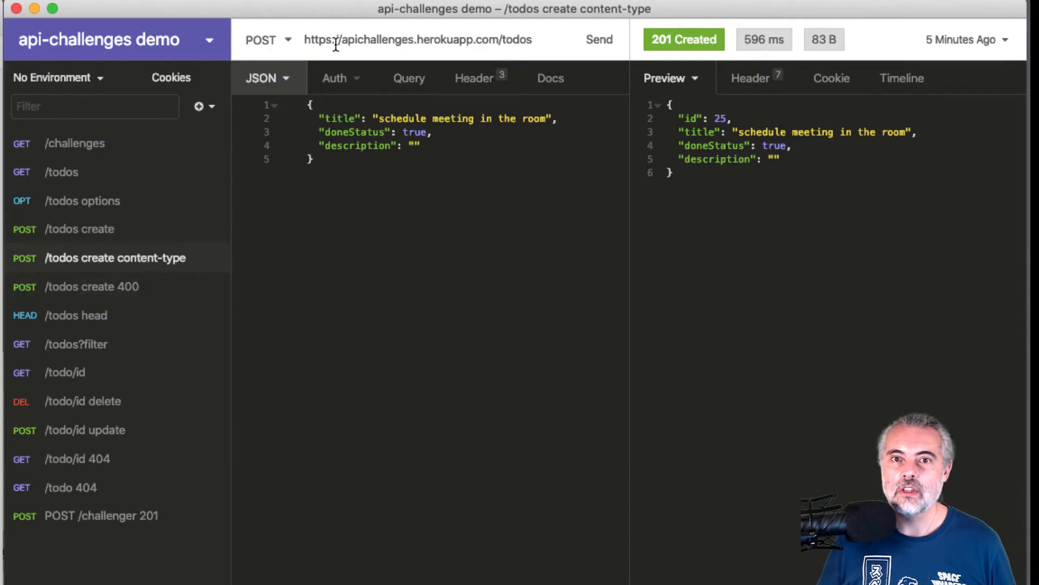
{"action": "mouse_move", "coordinate": [295, 145]}
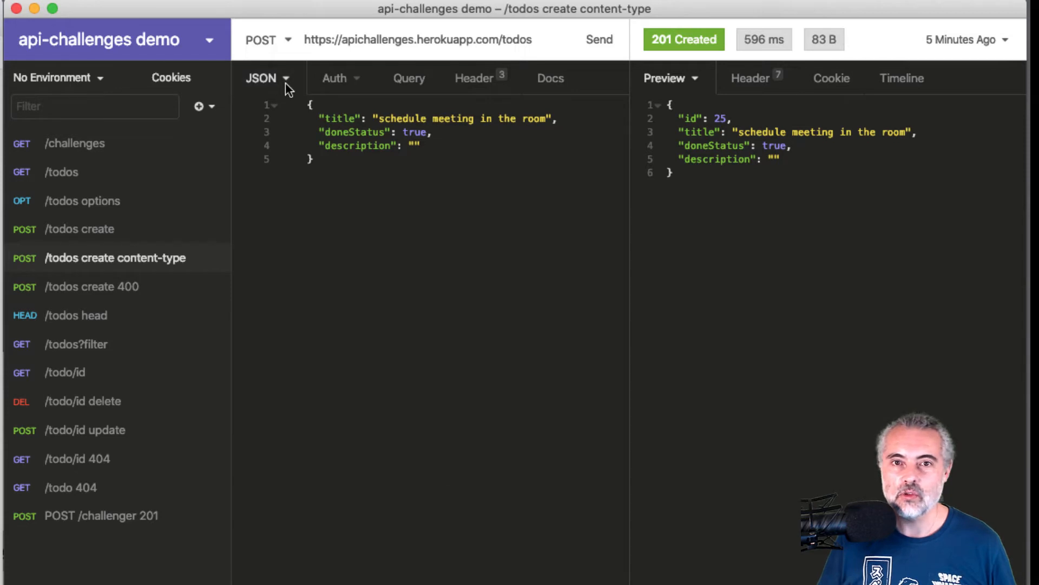
{"action": "left_click", "coordinate": [260, 77]}
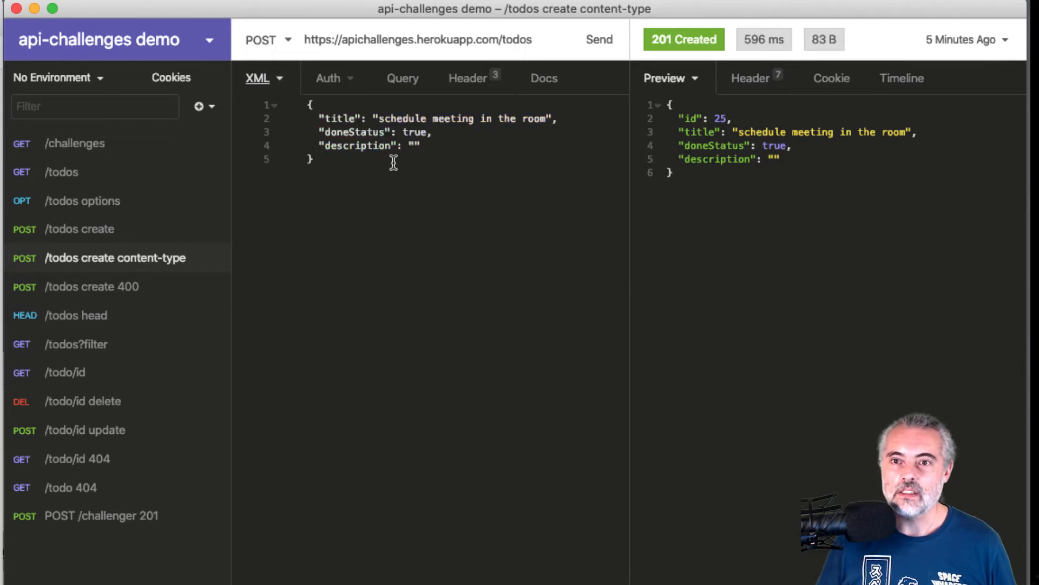
{"action": "mouse_move", "coordinate": [325, 186]}
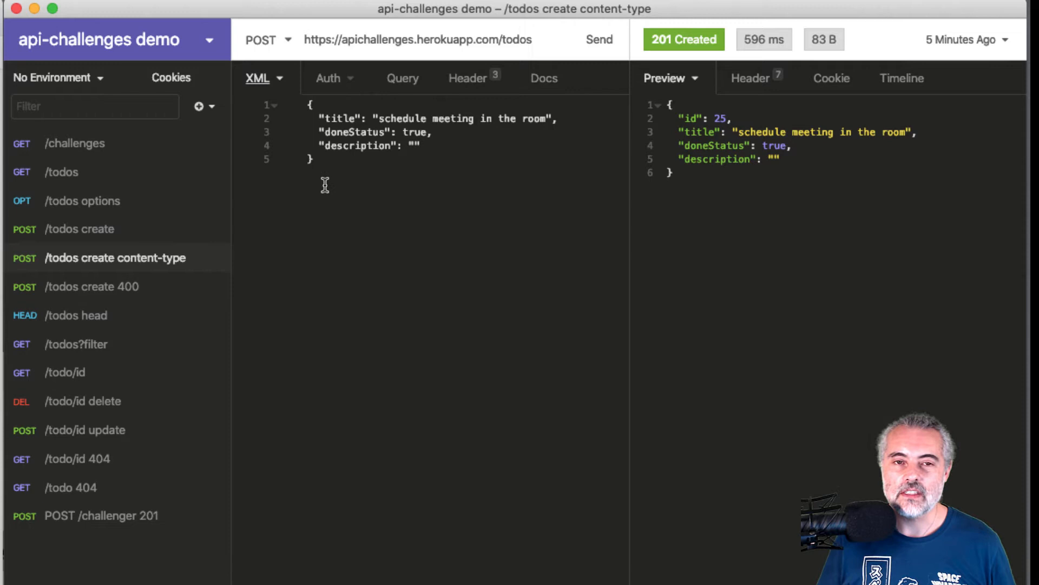
{"action": "left_click", "coordinate": [62, 171]}
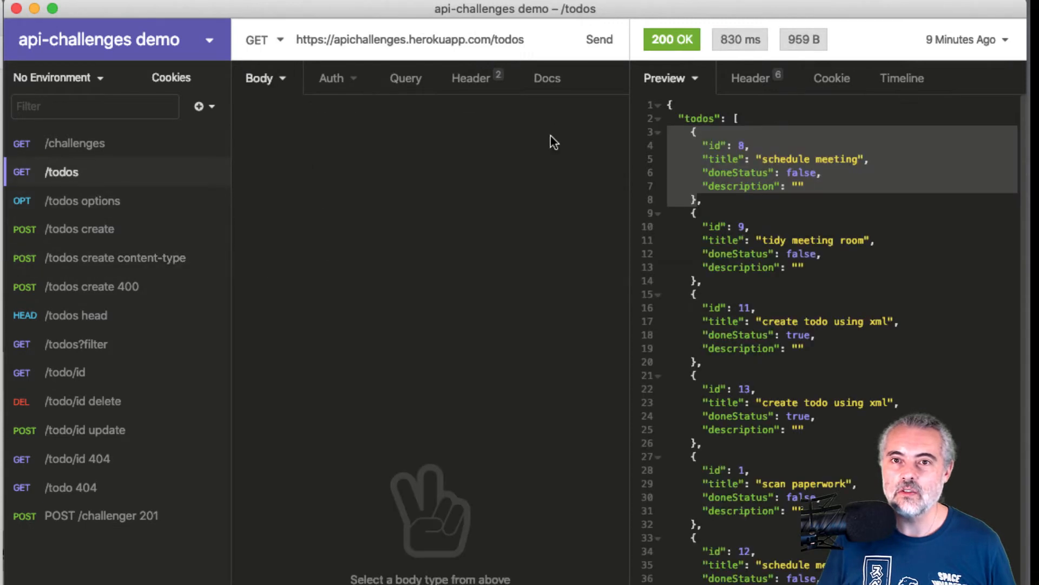
Send GET /todos with Accept application/xml, then reopen the content-type POST request
{"action": "left_click", "coordinate": [470, 77]}
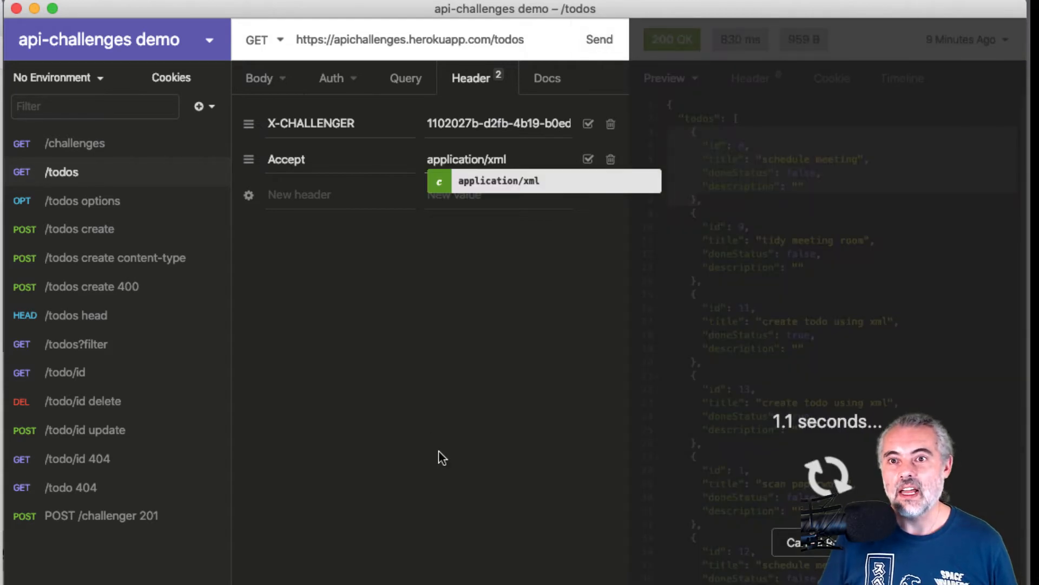
{"action": "left_click", "coordinate": [597, 39]}
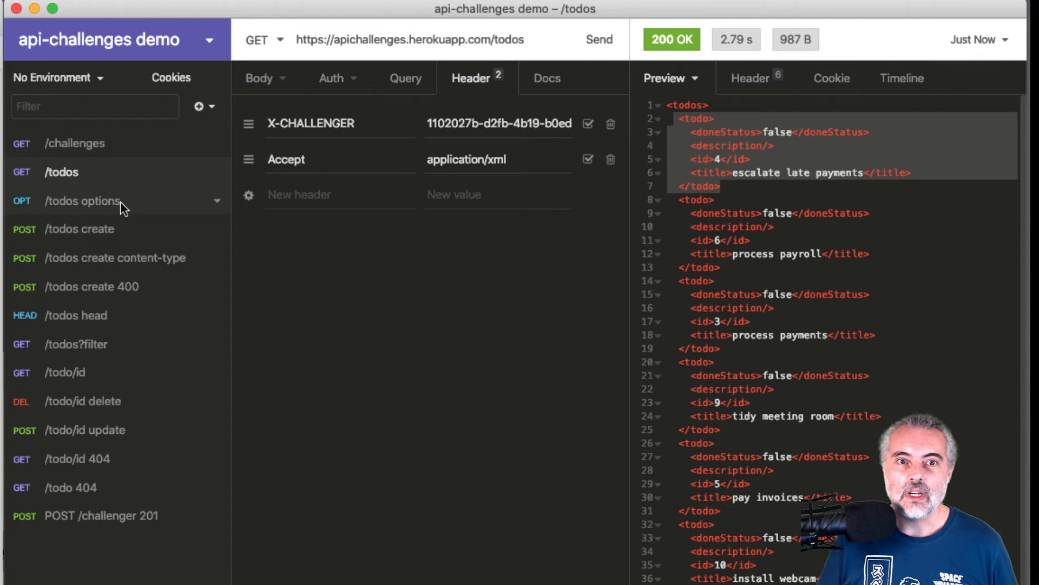
{"action": "left_click", "coordinate": [115, 257]}
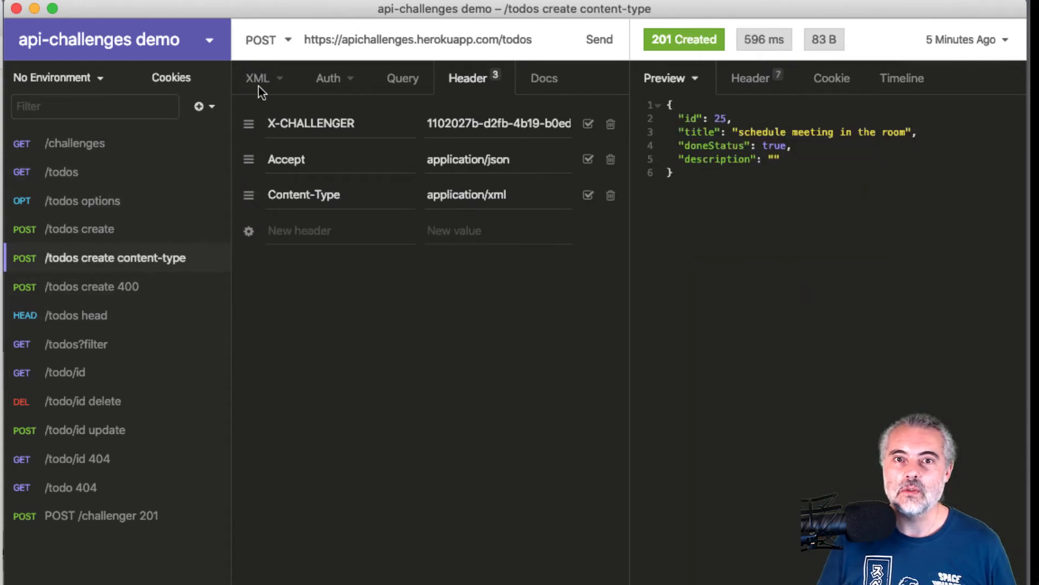
Set the XML body's doneStatus to true and title to 'mix content xml json'
{"action": "left_click", "coordinate": [257, 78]}
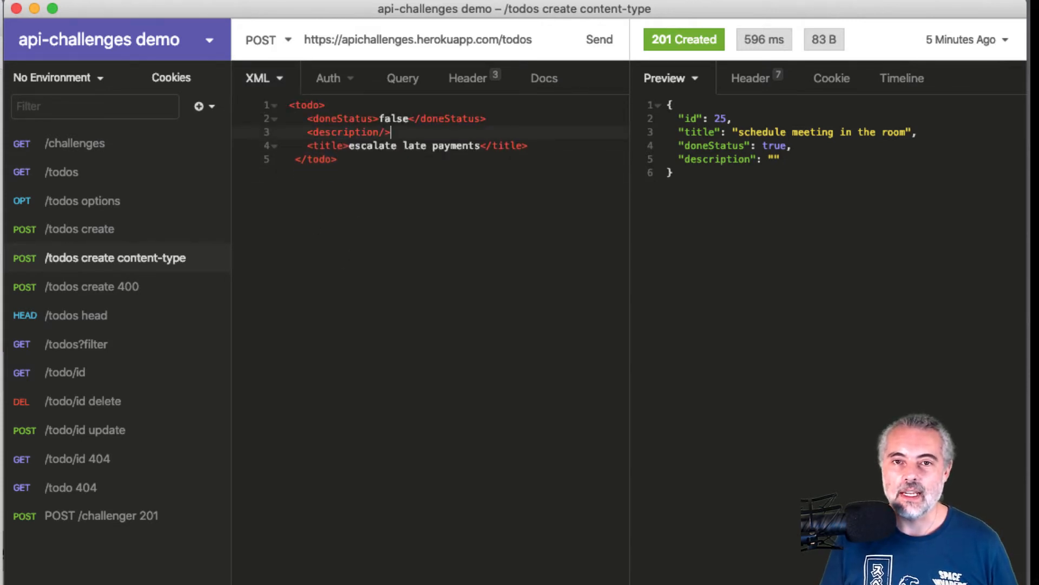
{"action": "mouse_move", "coordinate": [402, 240]}
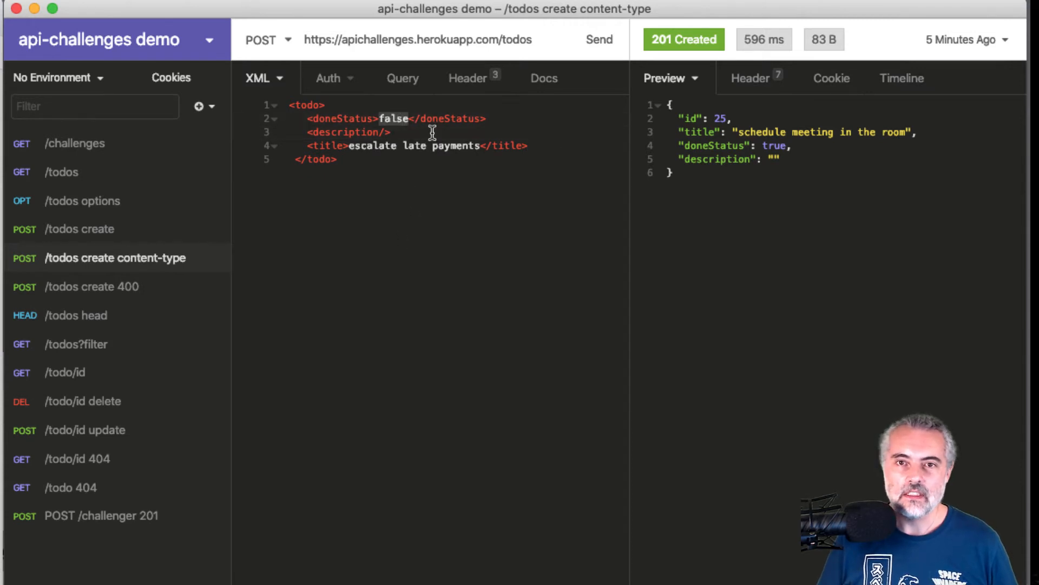
{"action": "type", "text": "true"}
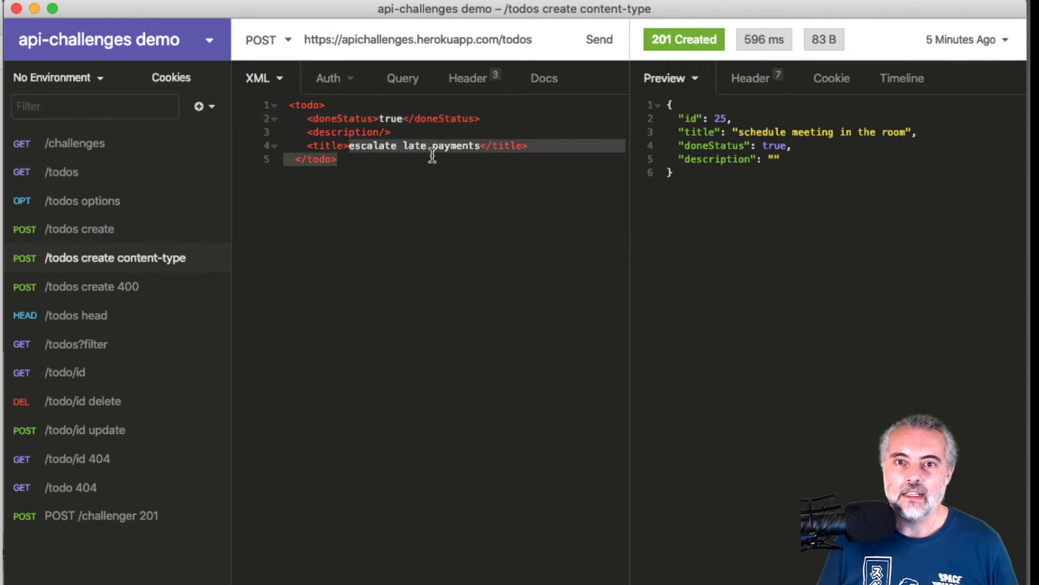
{"action": "type", "text": "mix co</title>"}
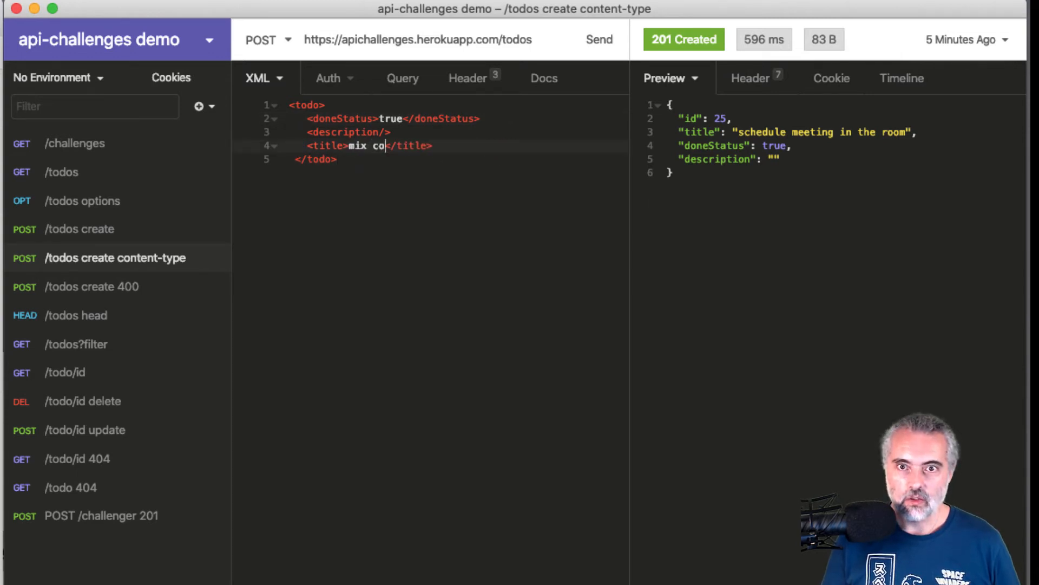
{"action": "type", "text": "ntent xml jso"}
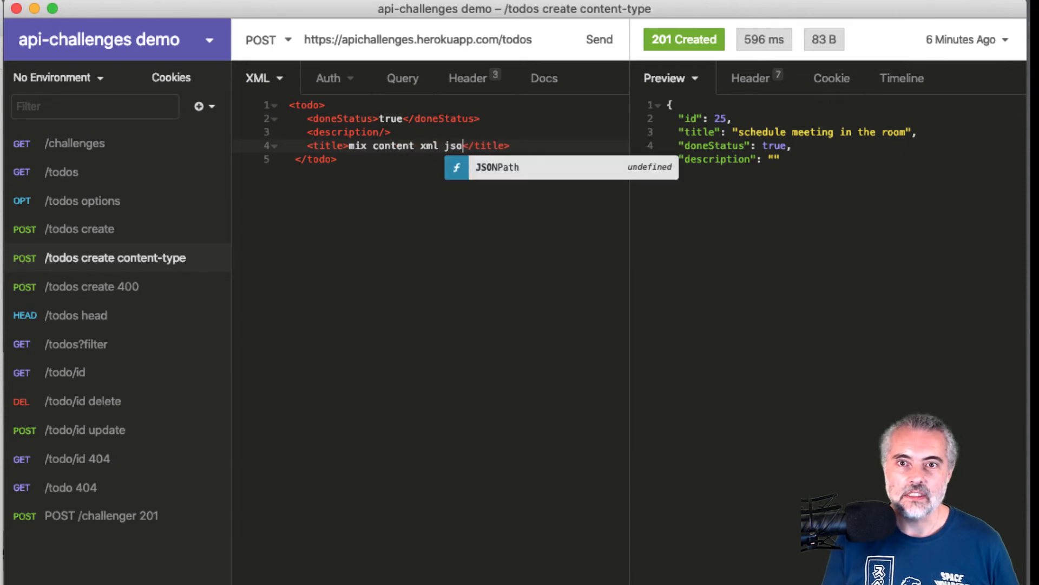
Send the XML todo with Accept application/json, getting 201 Created for id 11
{"action": "left_click", "coordinate": [470, 78]}
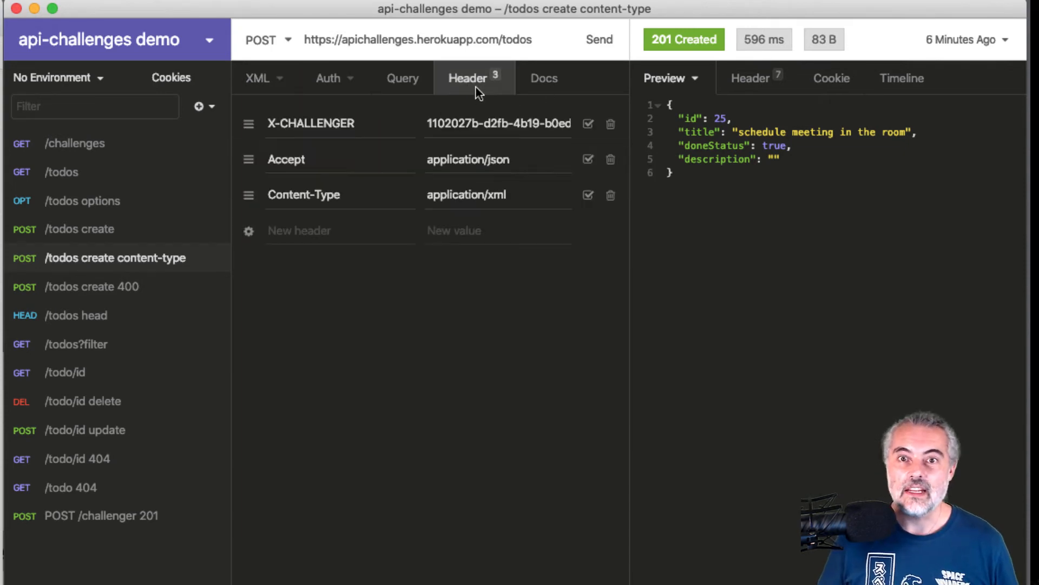
{"action": "mouse_move", "coordinate": [270, 389]}
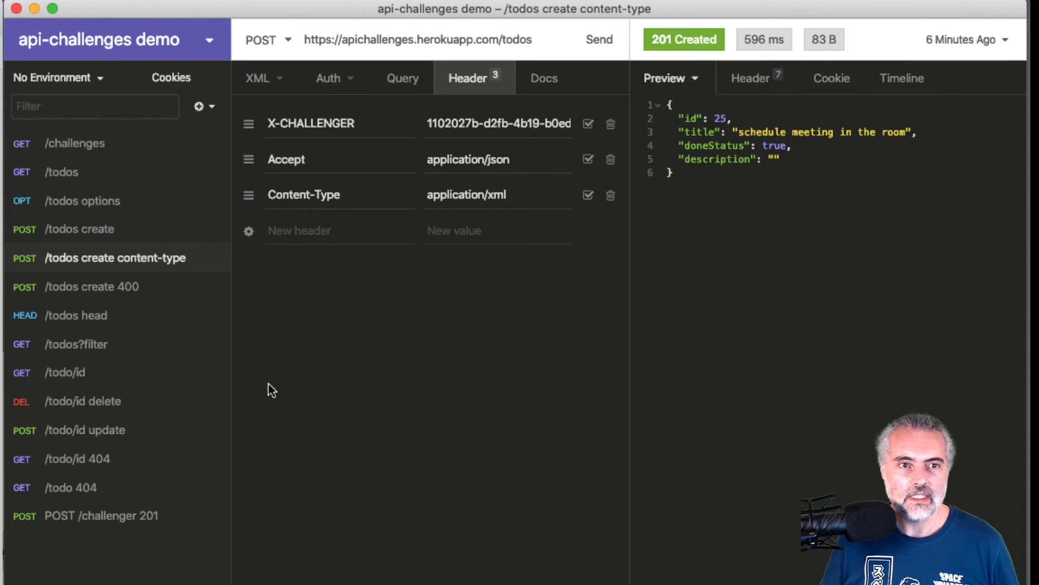
{"action": "mouse_move", "coordinate": [445, 242]}
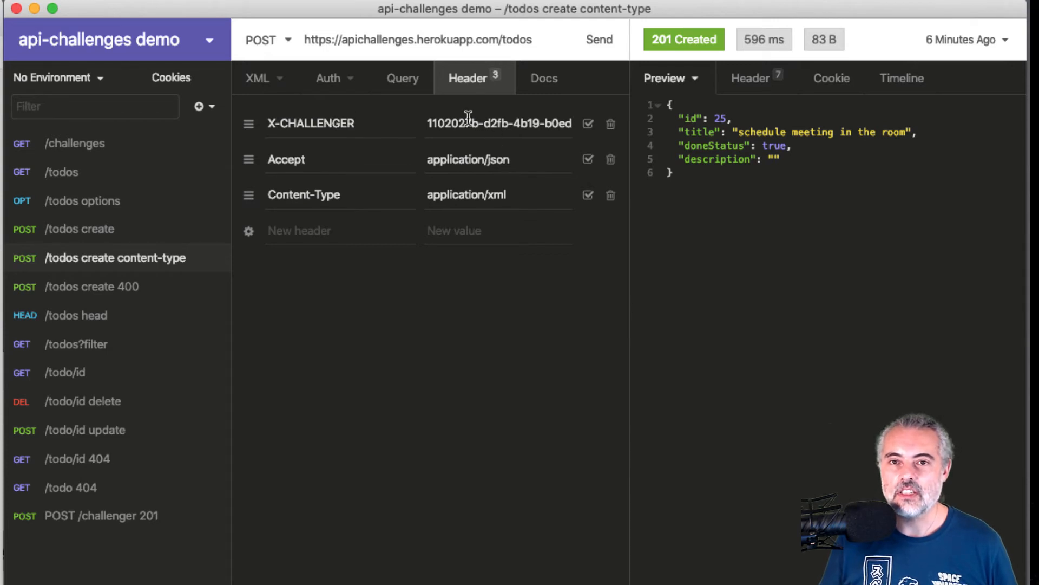
{"action": "mouse_move", "coordinate": [468, 363]}
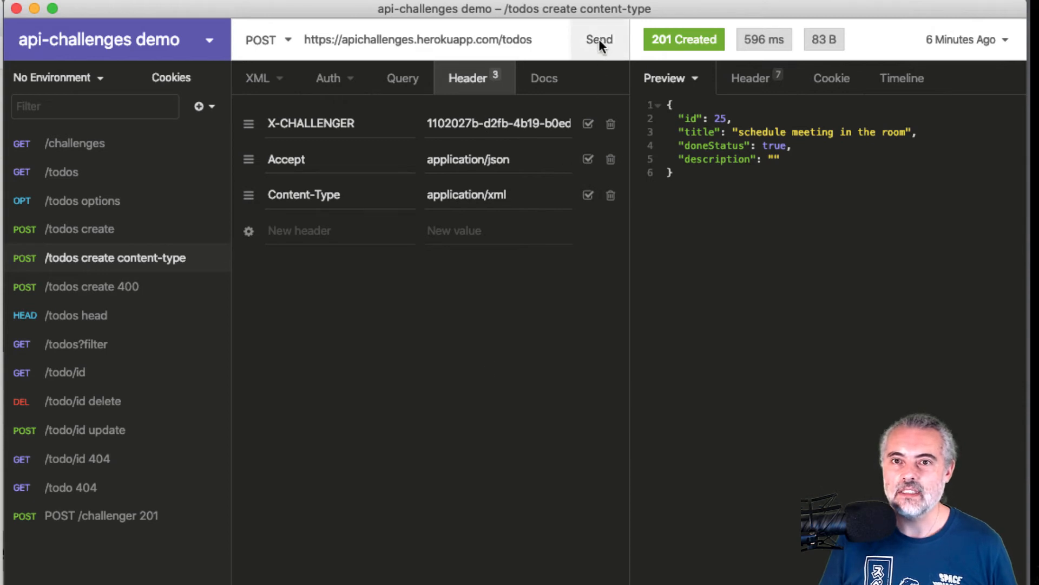
{"action": "left_click", "coordinate": [599, 39]}
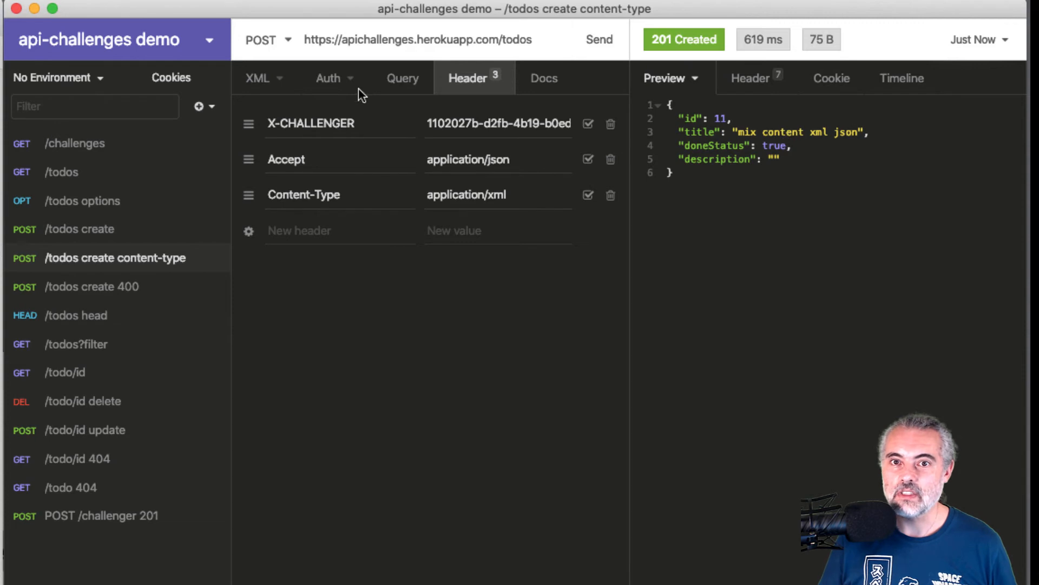
{"action": "left_click", "coordinate": [257, 77]}
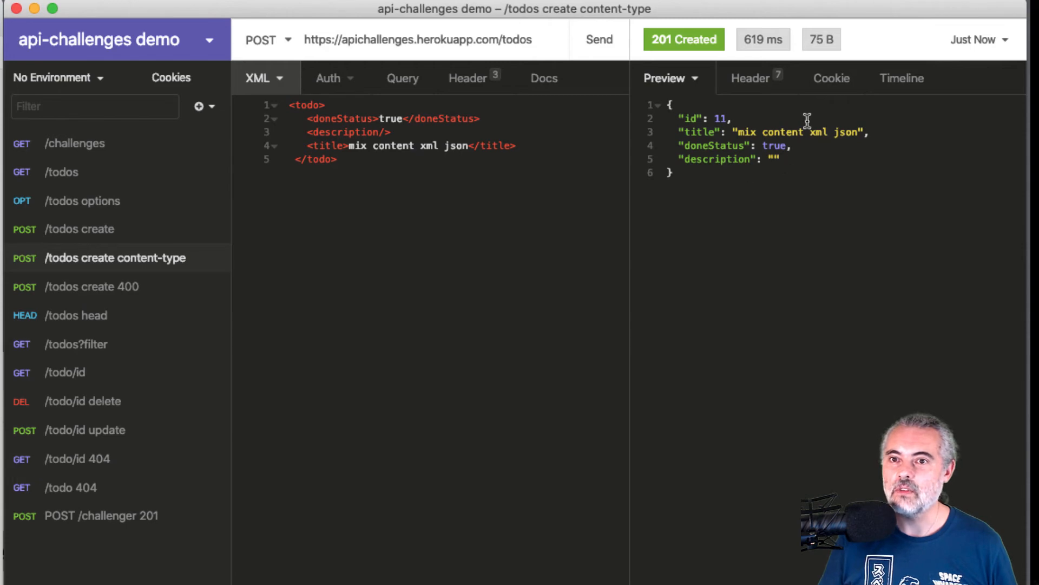
{"action": "mouse_move", "coordinate": [759, 234]}
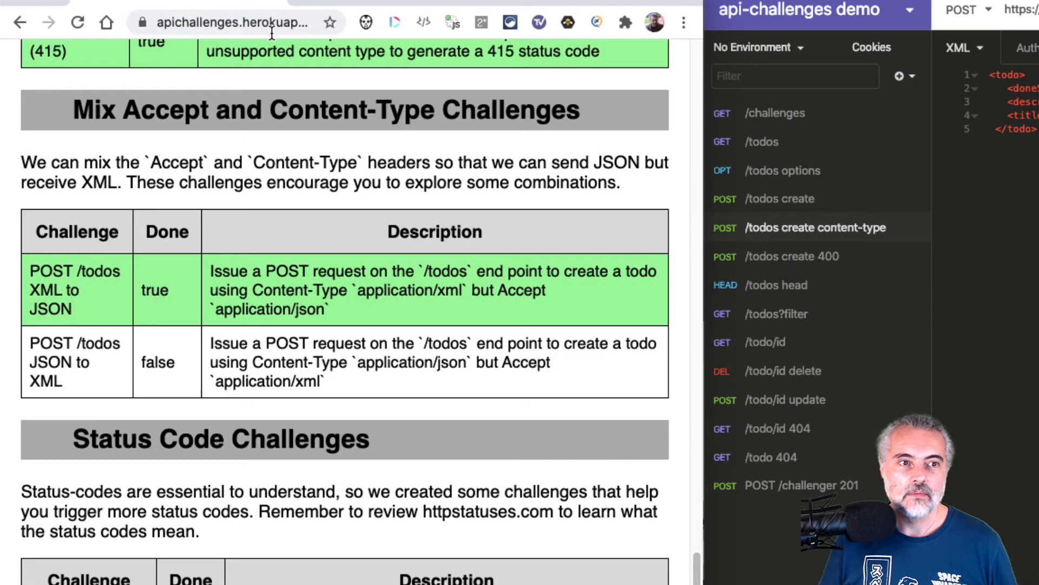
Confirm POST /todos XML to JSON is marked done in Chrome, then return to Insomnia
{"action": "left_click", "coordinate": [750, 40]}
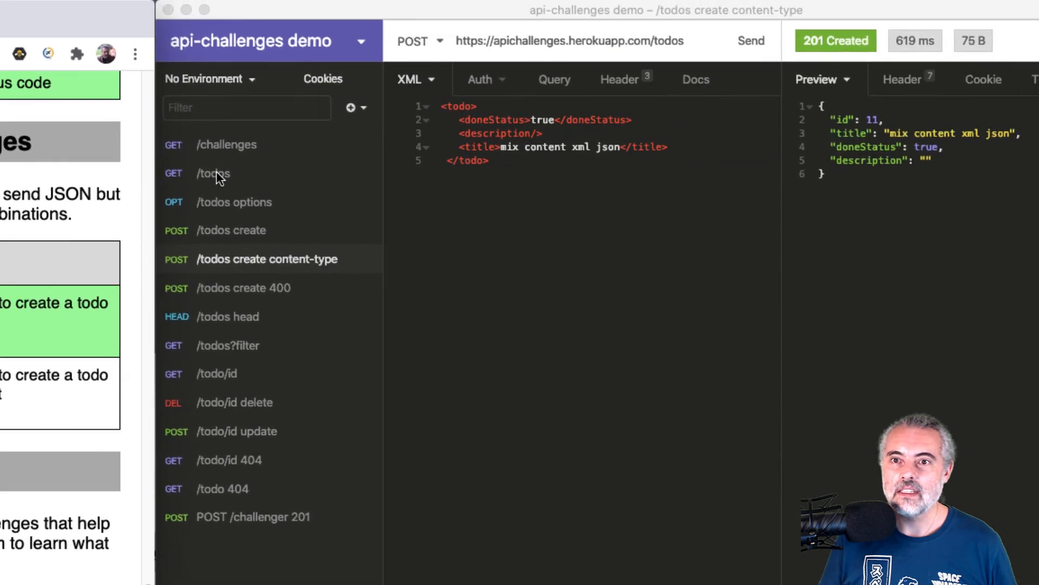
Resend GET /todos and scroll the XML list to find todo id 11
{"action": "left_click", "coordinate": [214, 173]}
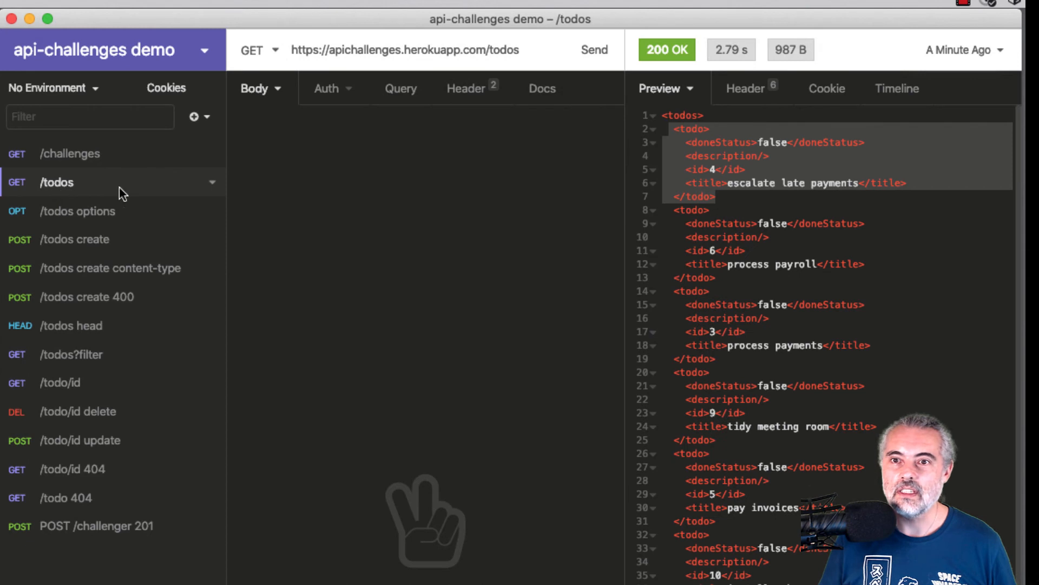
{"action": "mouse_move", "coordinate": [594, 49]}
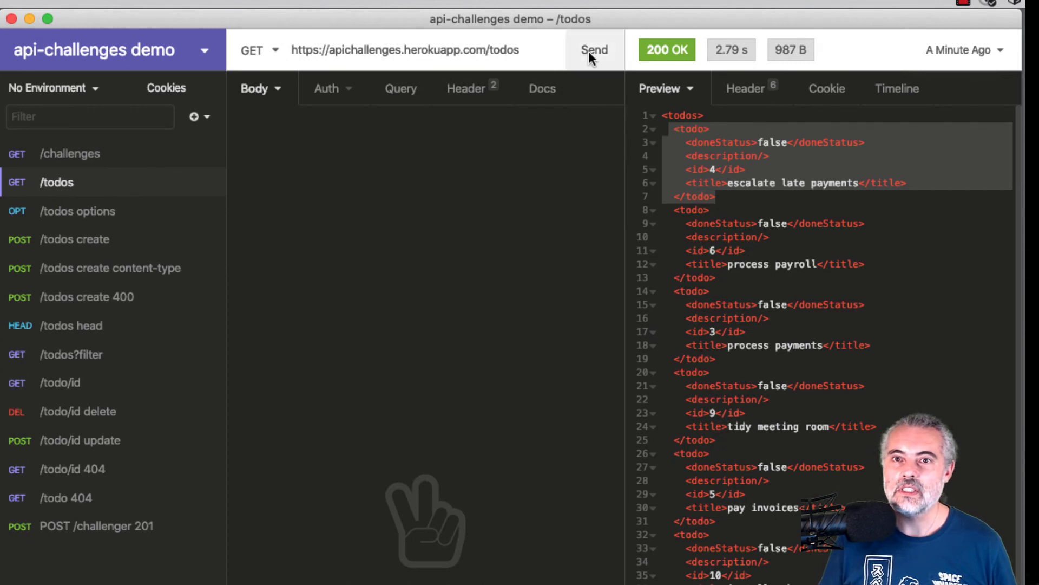
{"action": "left_click", "coordinate": [594, 49]}
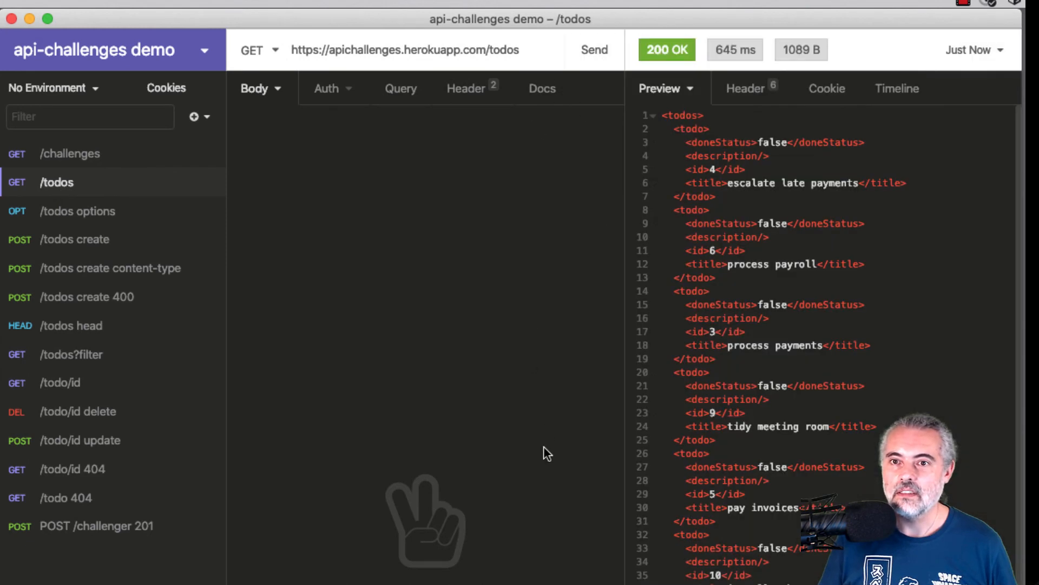
{"action": "scroll", "scroll_direction": "down", "scroll_amount": 3}
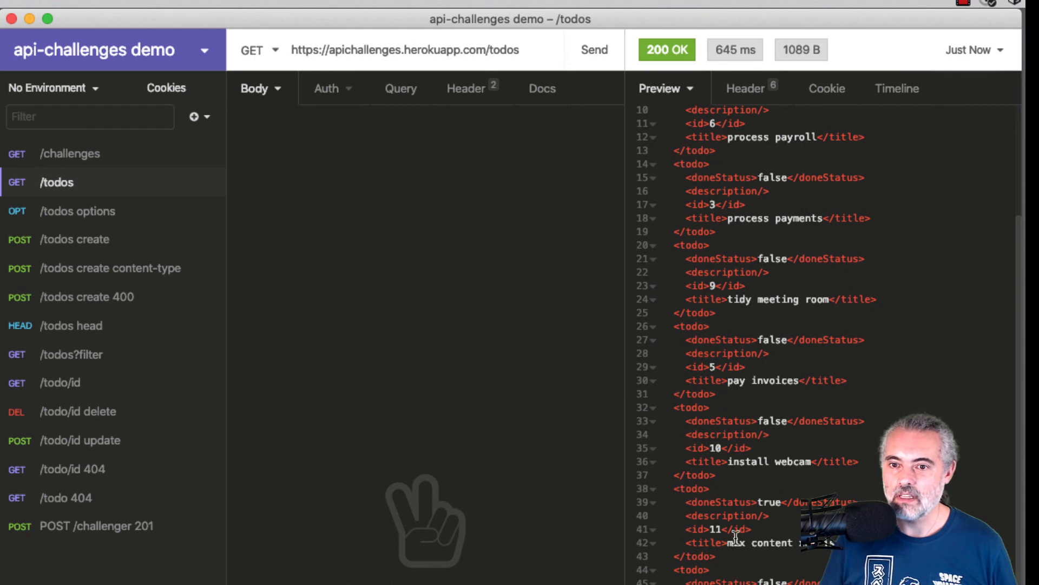